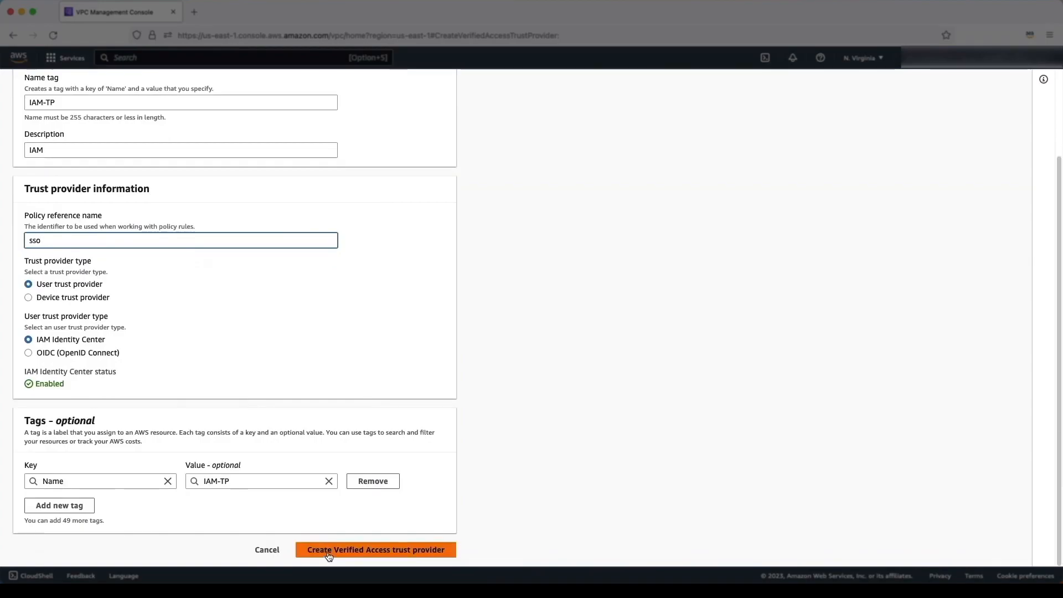
Create the IAM-TP user trust provider, then the device-tp CrowdStrike device trust provider.
left_click(375, 549)
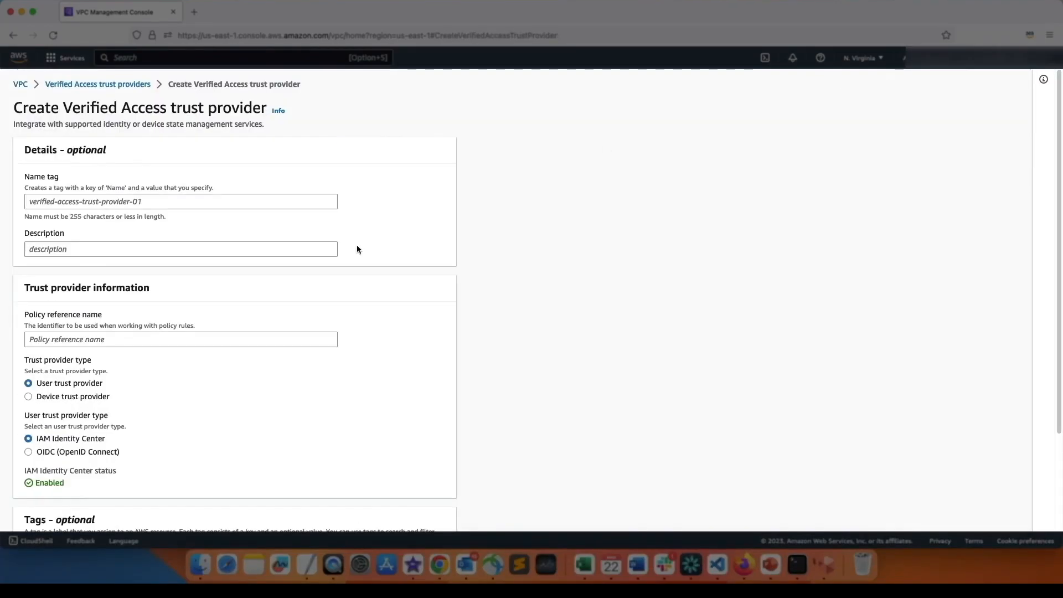
type("devi")
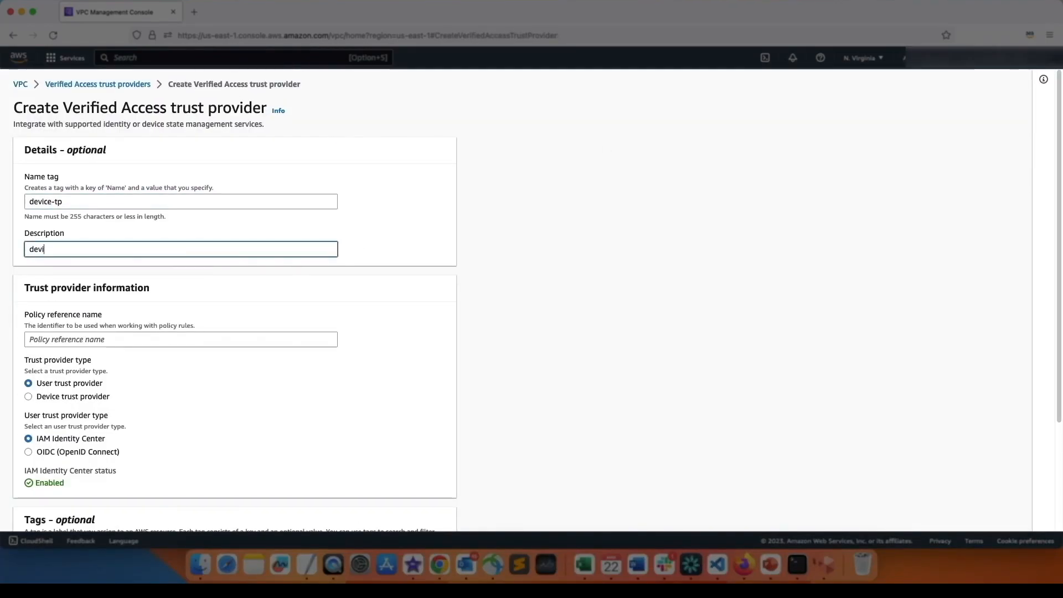
type("crowdstrike")
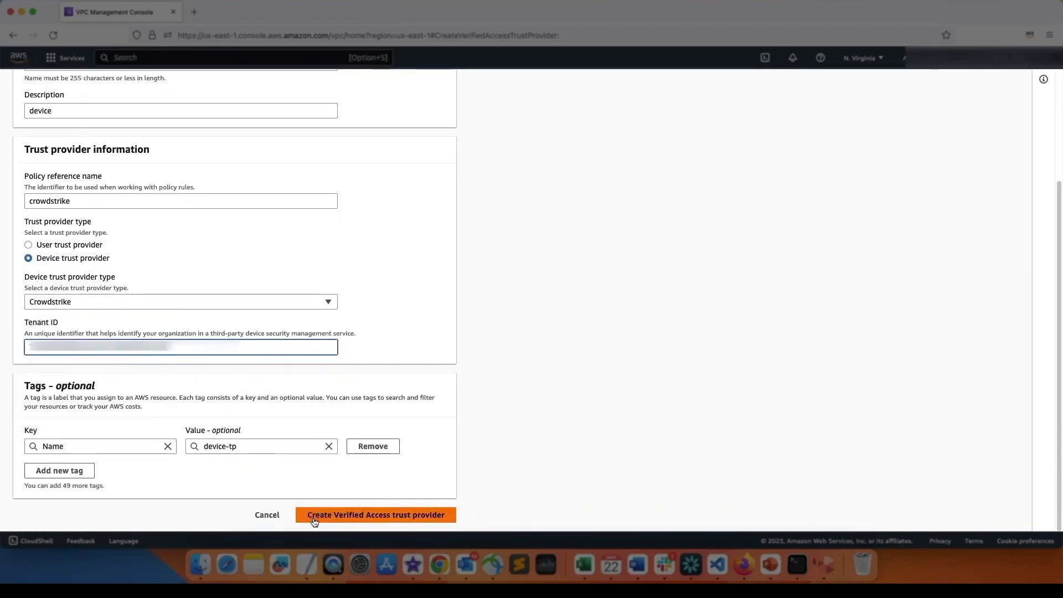
left_click(375, 515)
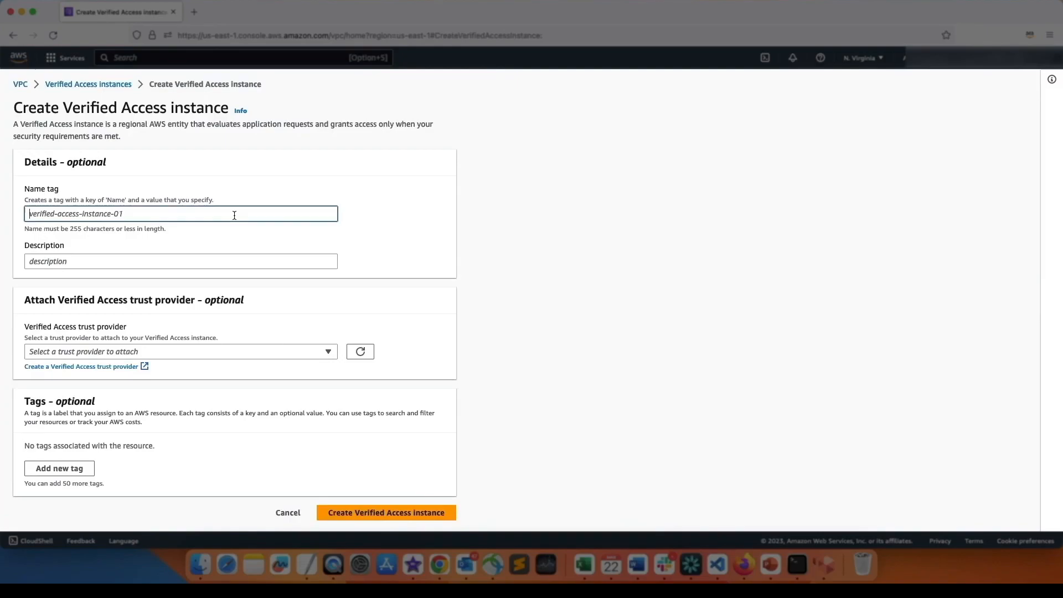
Create the ava-instnace instance with IAM-TP, attach the device provider, and go to groups.
type("ava instac")
type("ava-instnace")
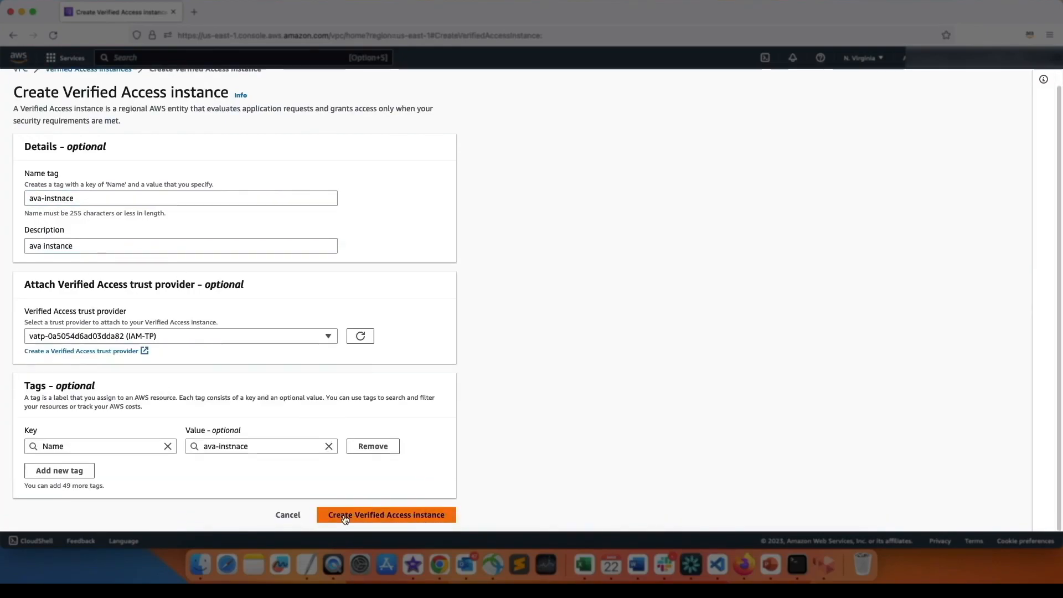
left_click(385, 515)
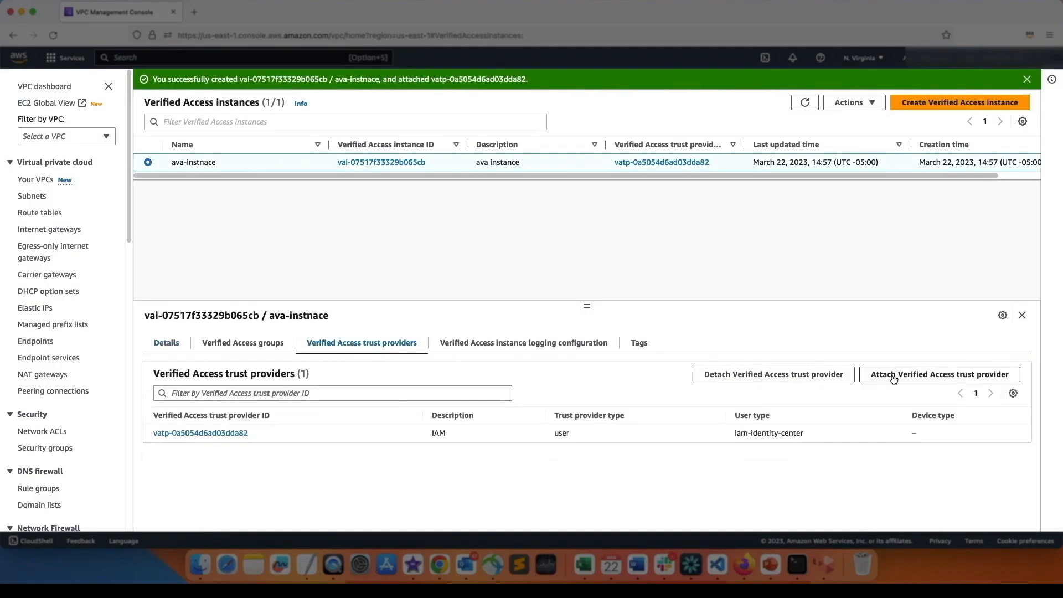
left_click(940, 373)
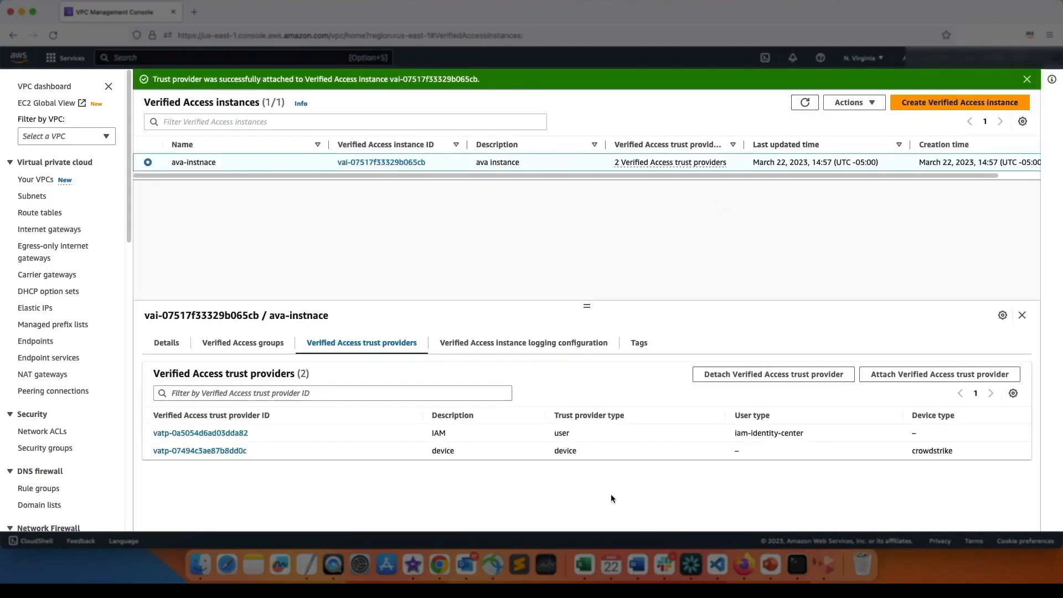
left_click(59, 292)
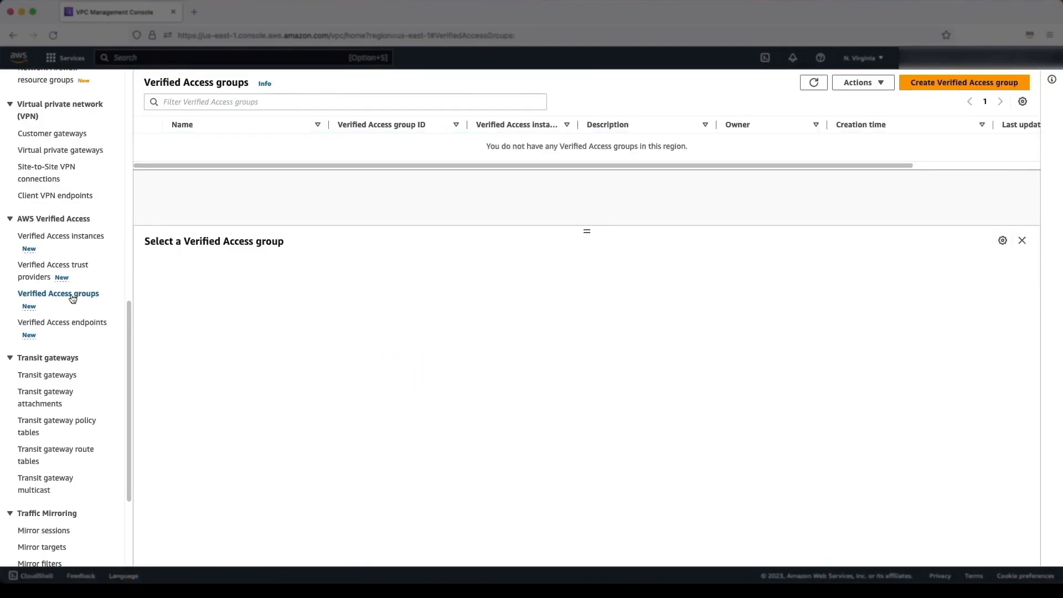
Create HR-AVA-Group and Sales-AVA-Group with the permit(principal,action,resource) CrowdStrike policy.
left_click(962, 82)
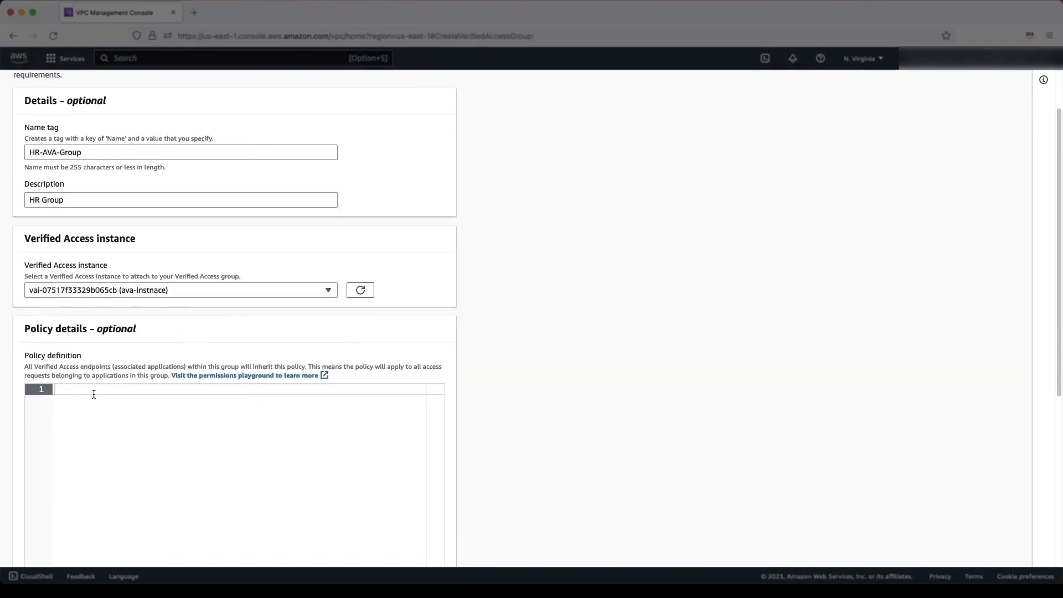
type("permit(principal,action,resource)")
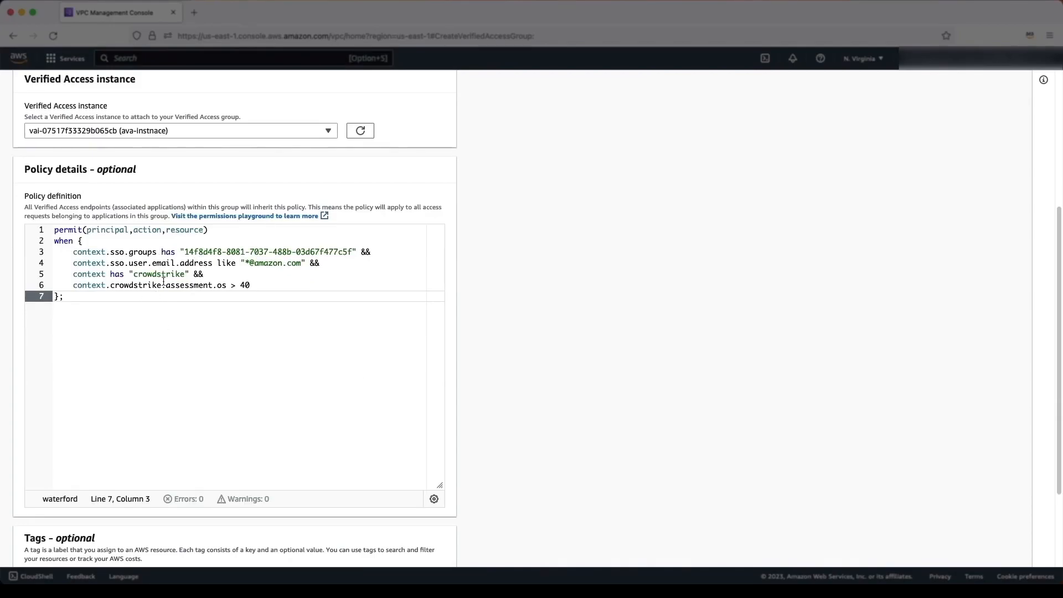
left_click(964, 102)
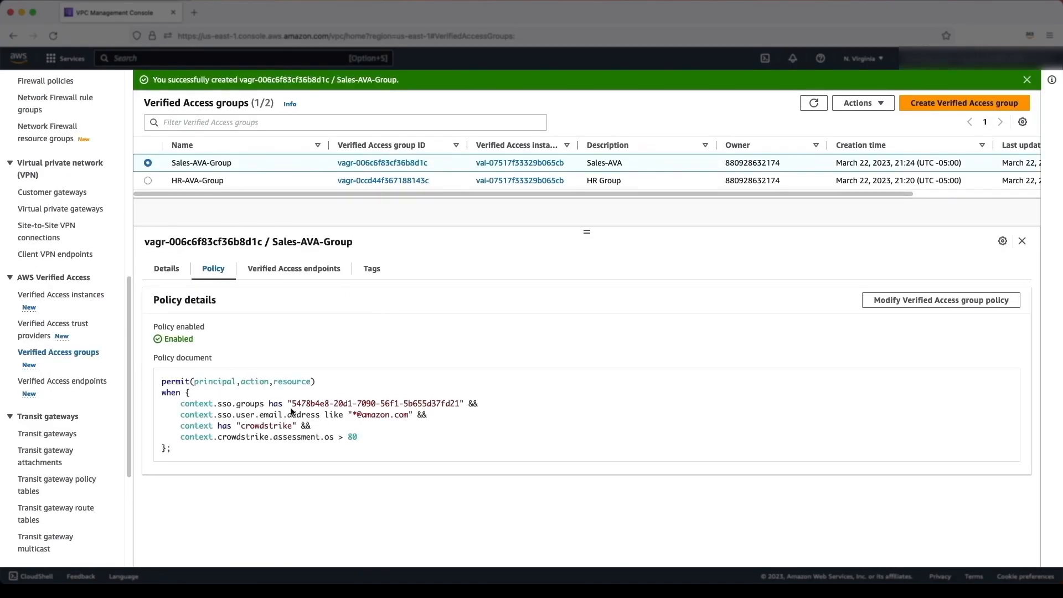
double_click(352, 436)
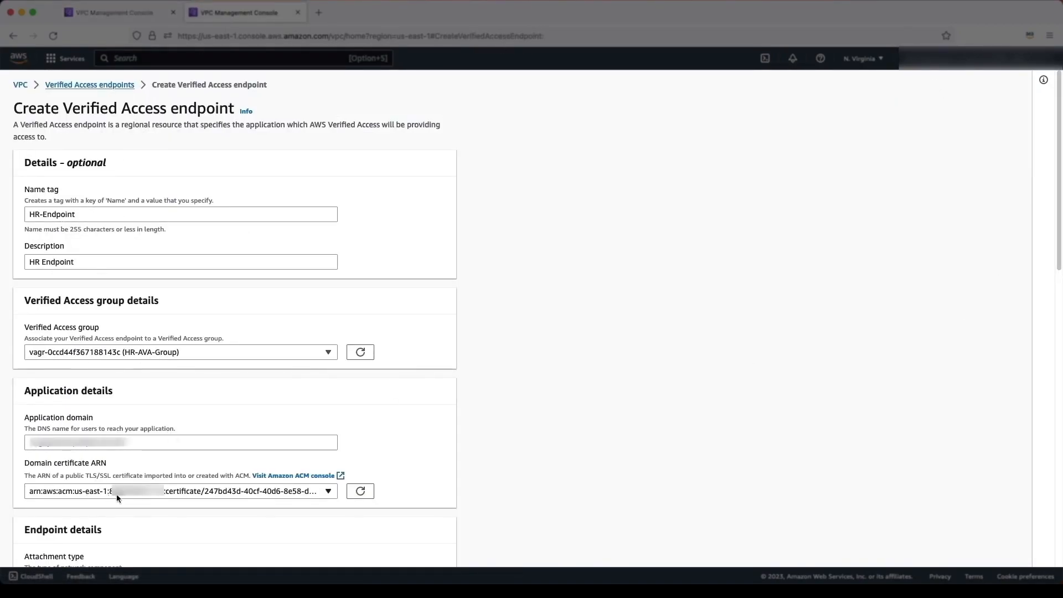
Create HR-Endpoint as a load-balancer endpoint (prefix hr, HTTP 80), then add hr and sales CNAMEs in Route 53.
scroll("down", 3)
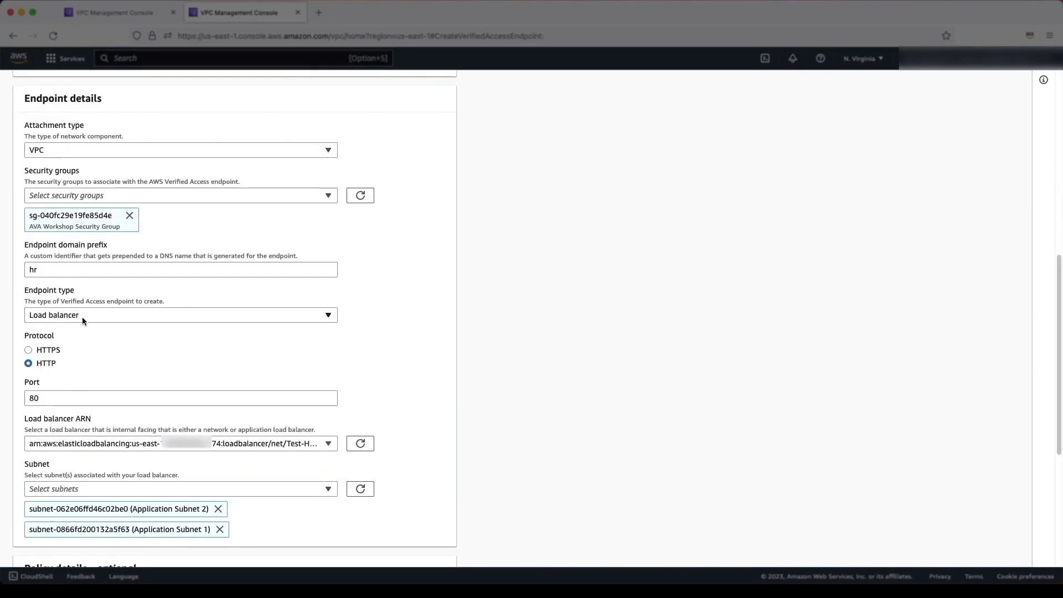
mouse_move(70, 430)
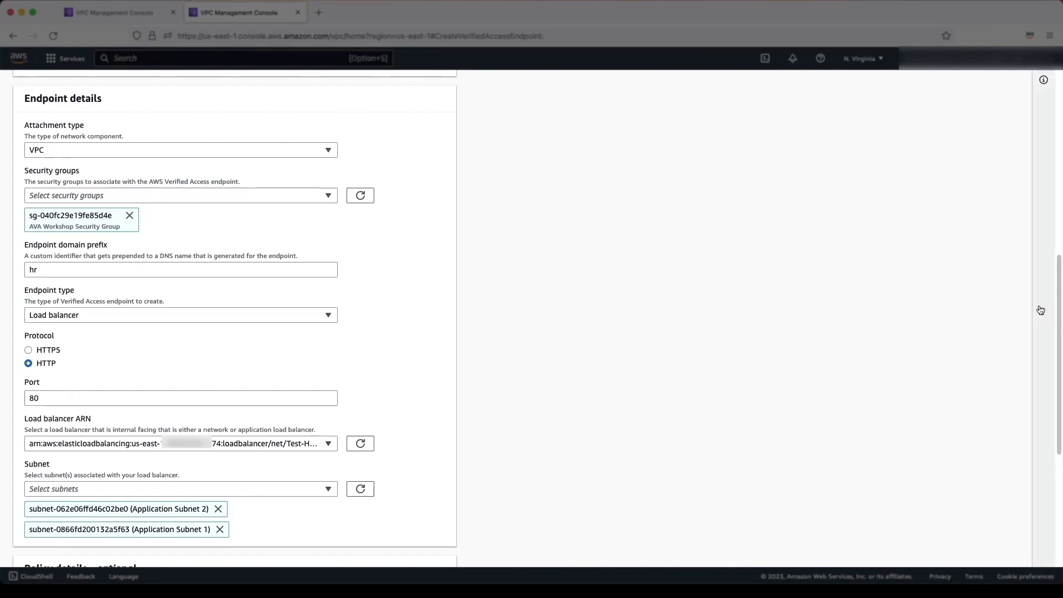
scroll("down", 3)
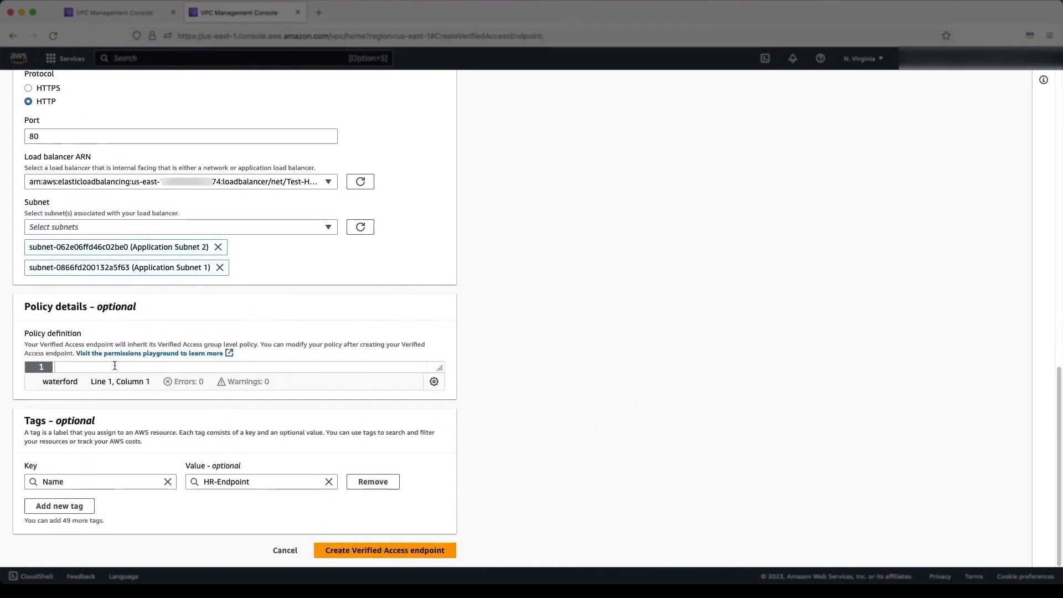
left_click(384, 551)
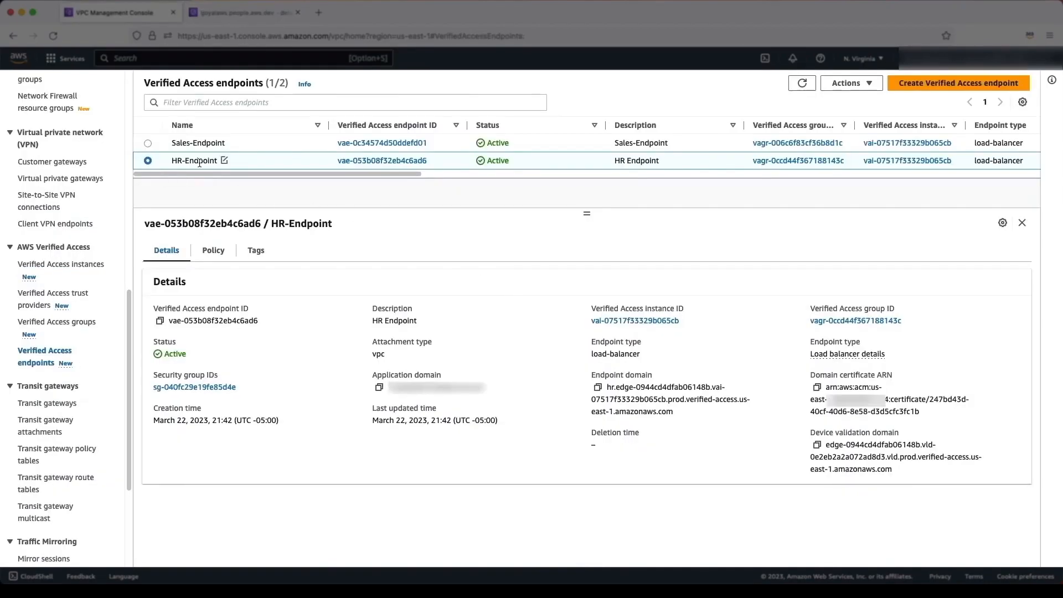
mouse_move(571, 361)
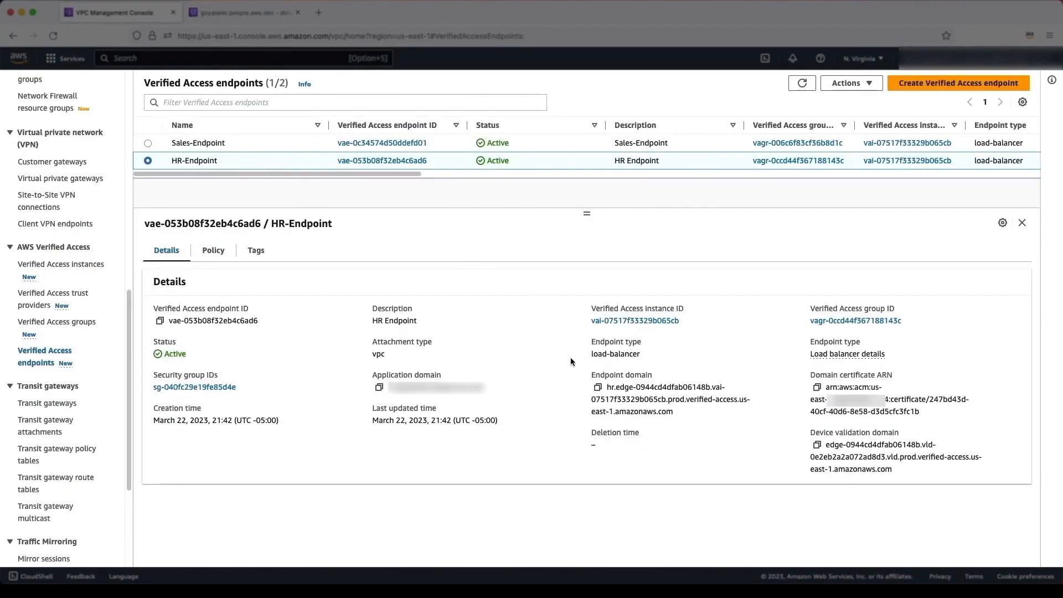
left_click(241, 12)
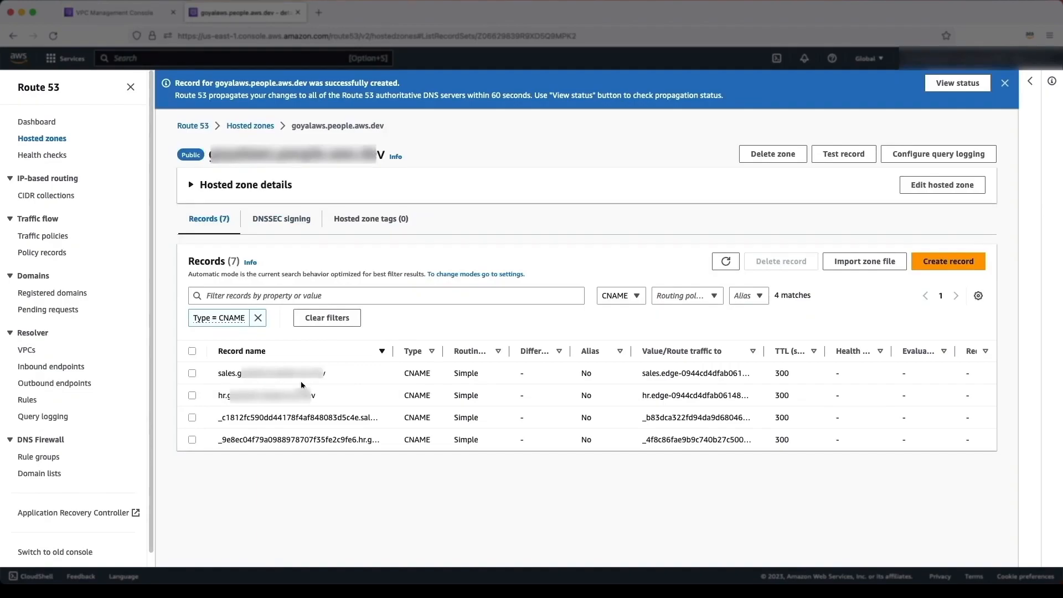